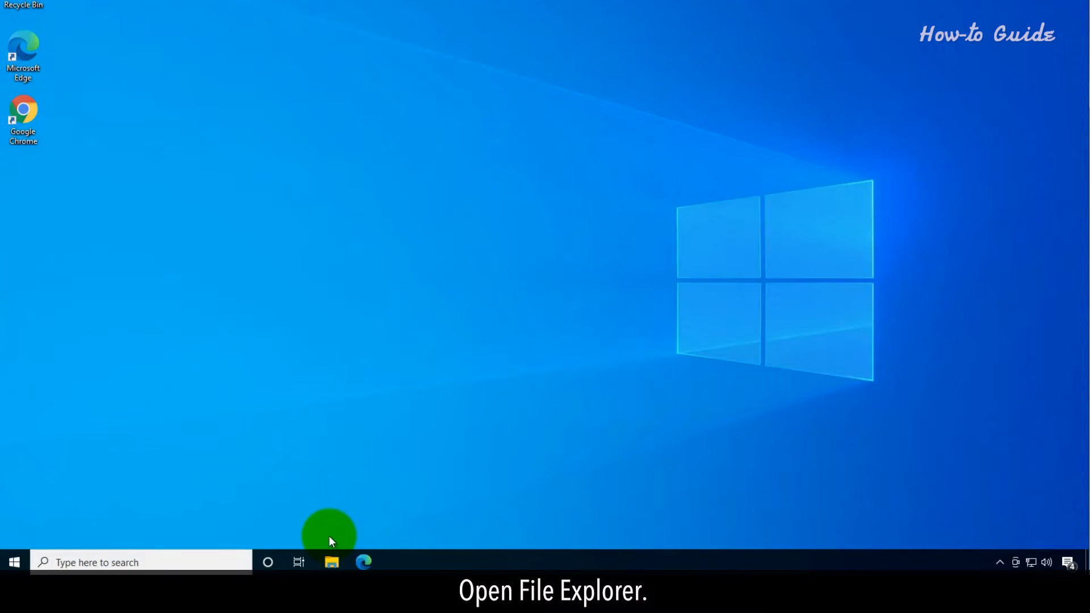
Bring up the Pictures folder in File Explorer, showing Screenshots and three JPG images
left_click(330, 562)
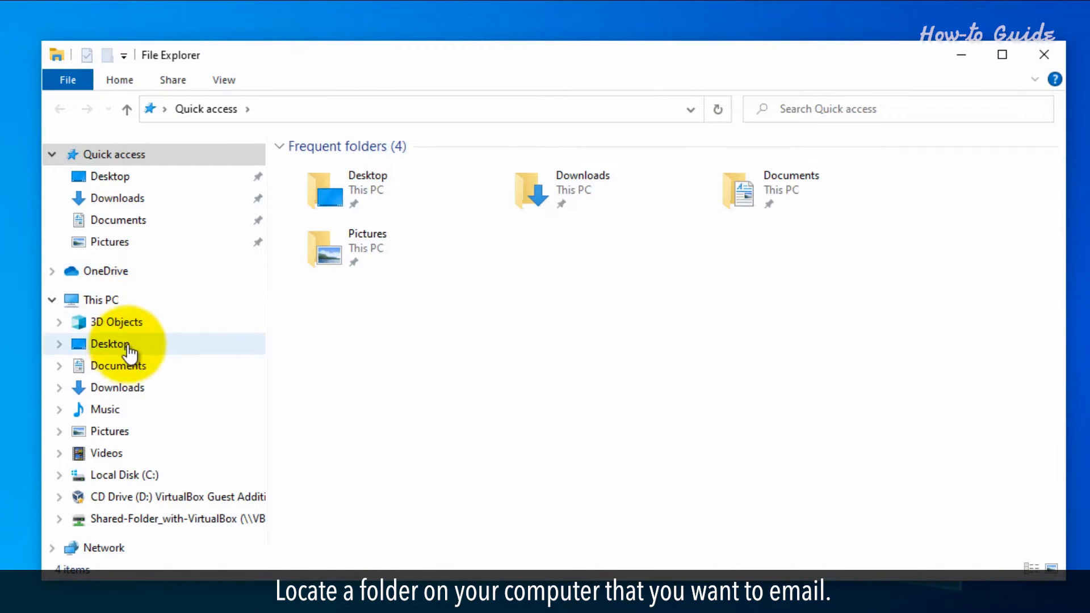
left_click(109, 242)
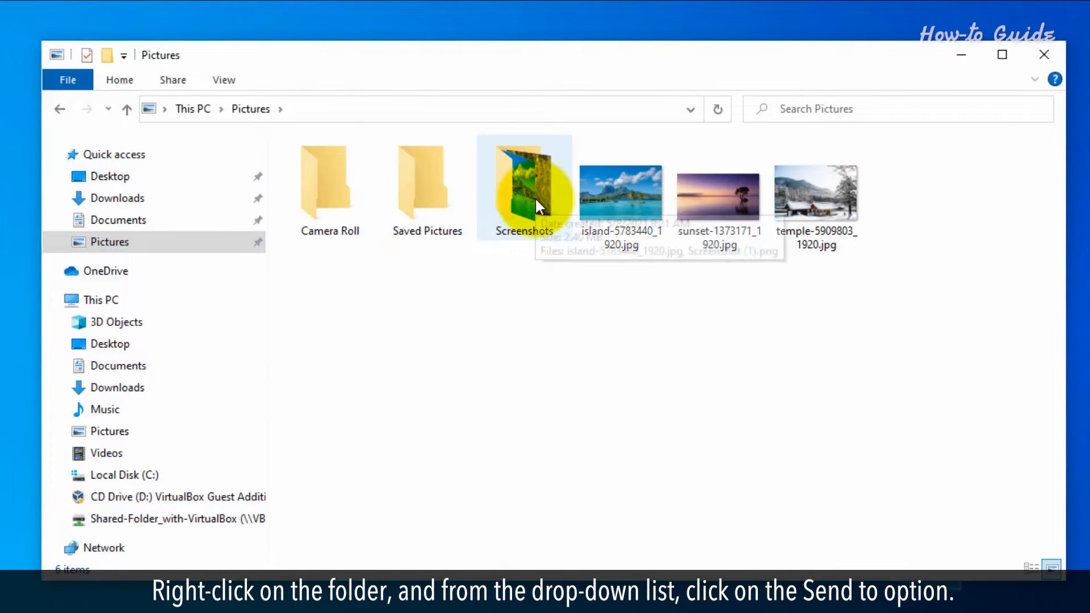
Send the Screenshots folder to a Compressed (zipped) folder inside Pictures
left_click(525, 187)
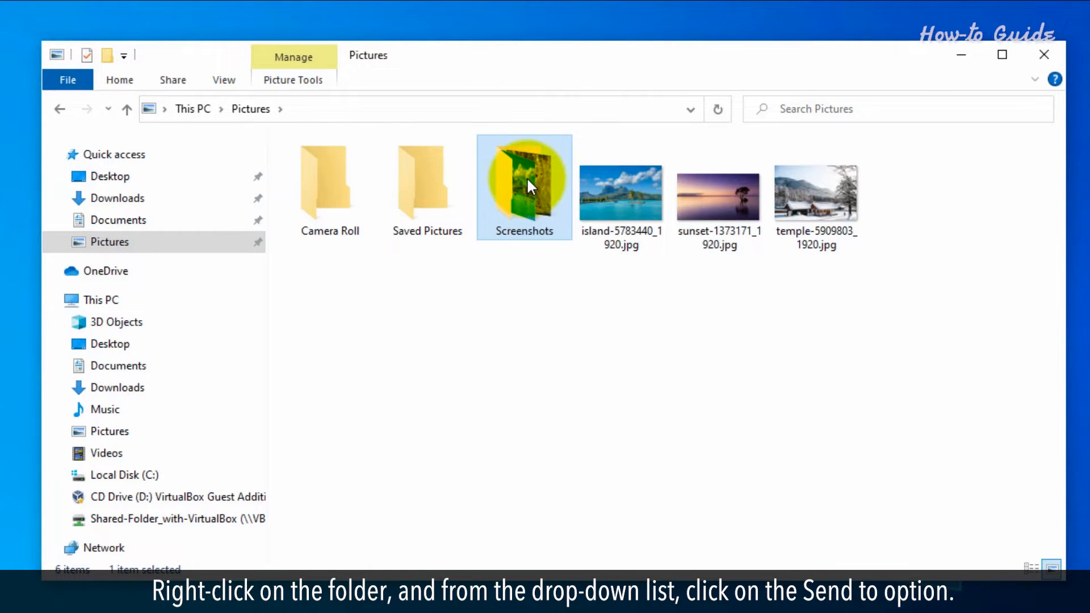
right_click(524, 186)
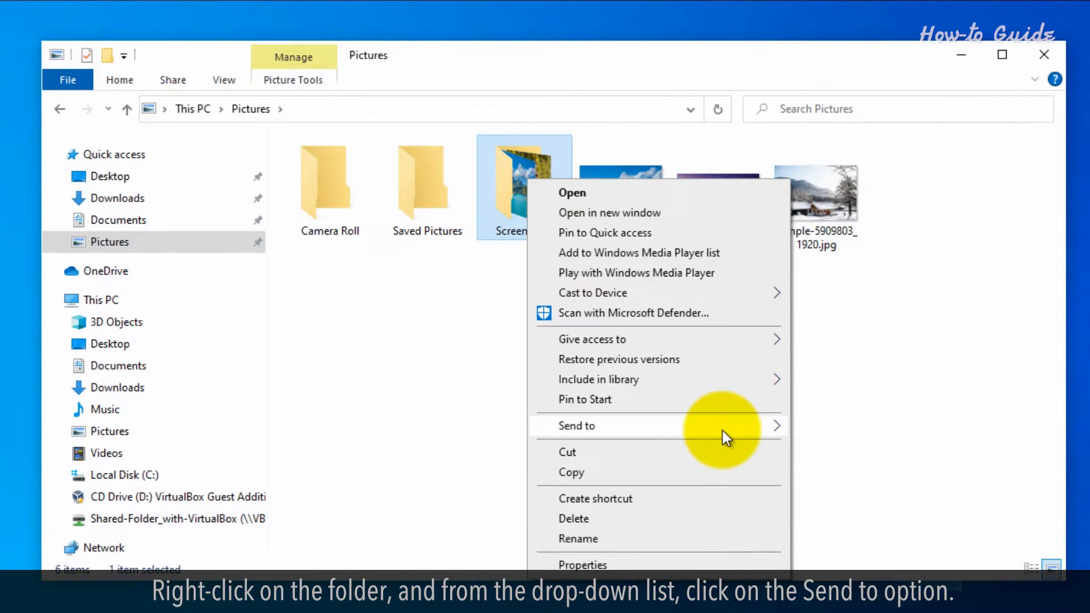
left_click(576, 425)
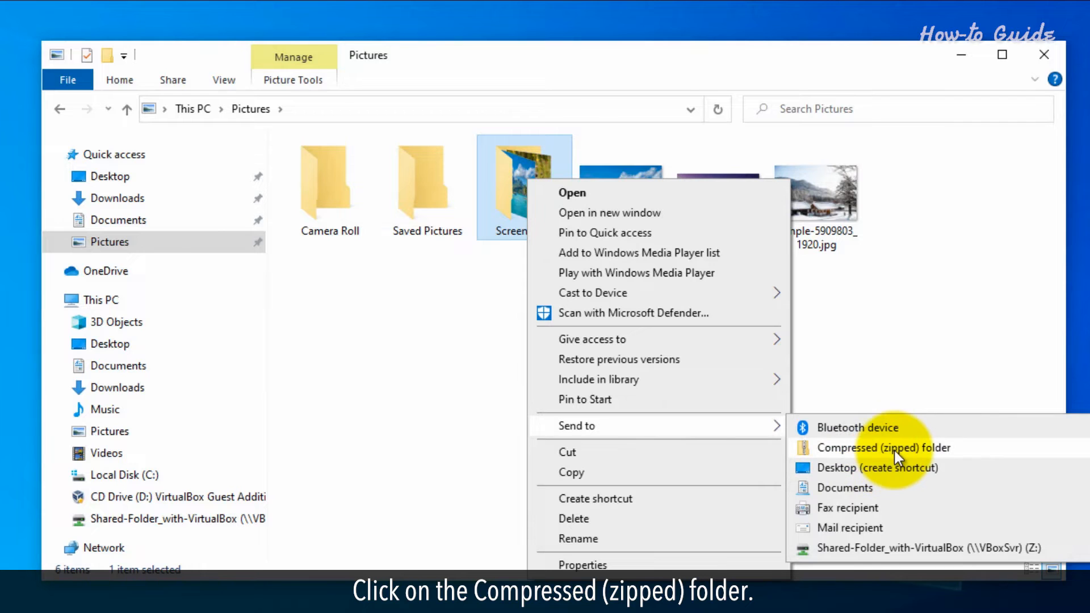
left_click(884, 447)
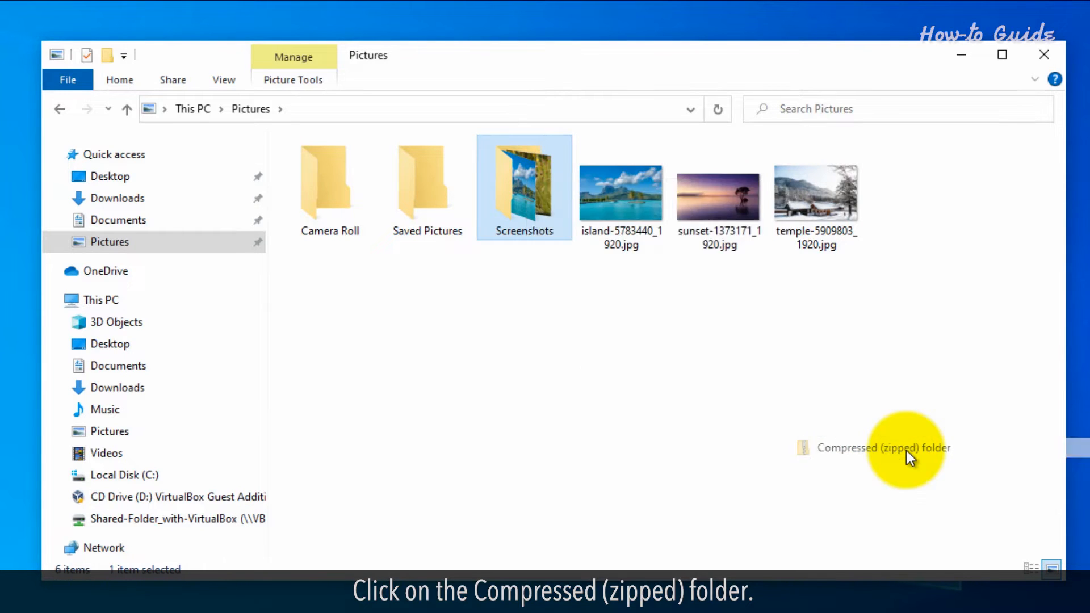
Name the new archive Images.zip and close File Explorer back to the desktop
left_click(884, 447)
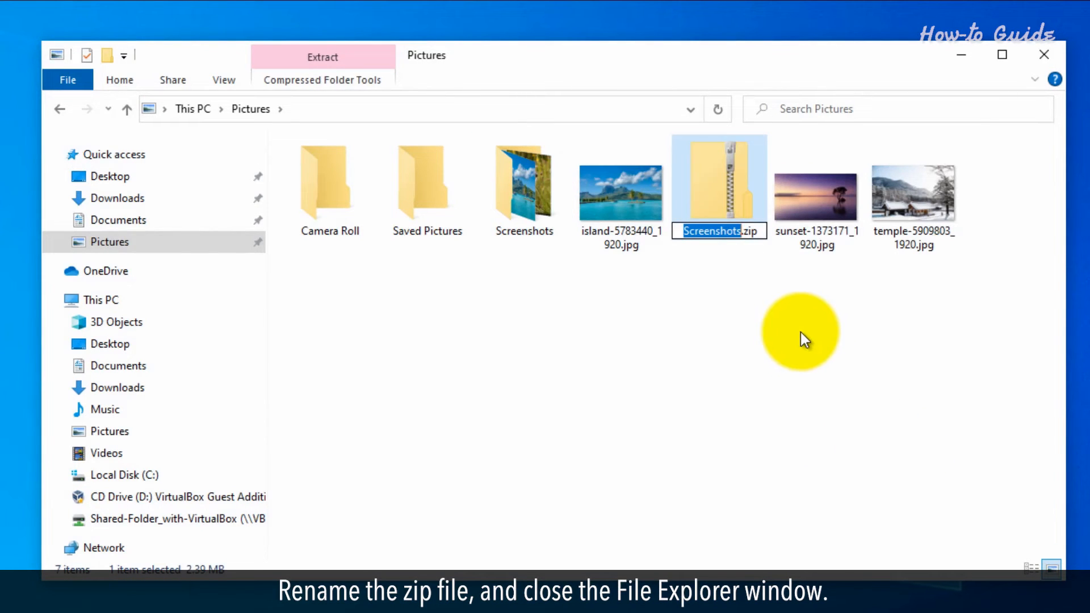
type("Images.zip")
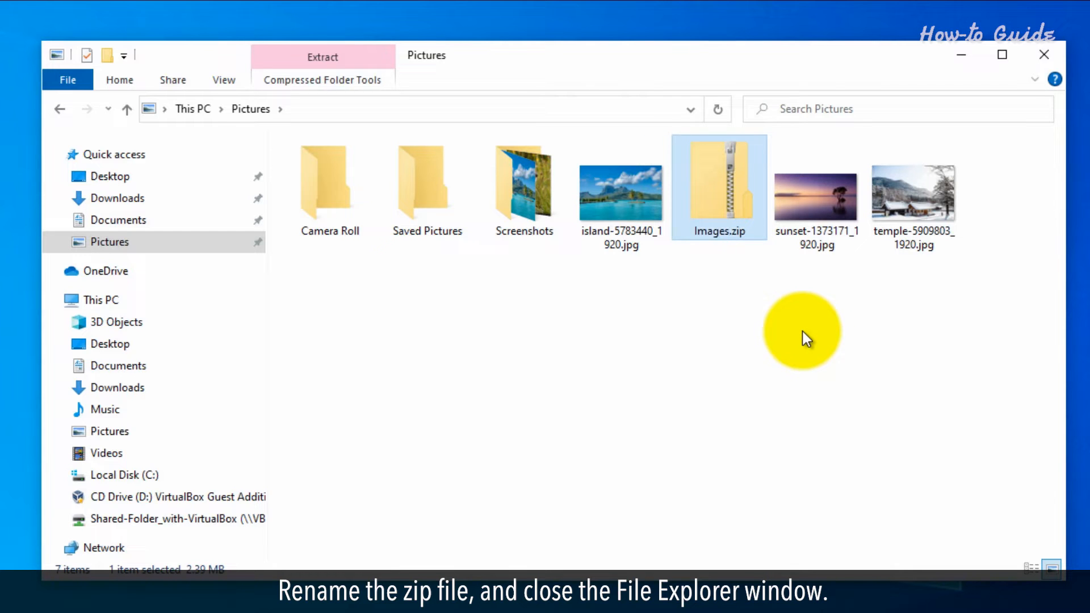
mouse_move(720, 266)
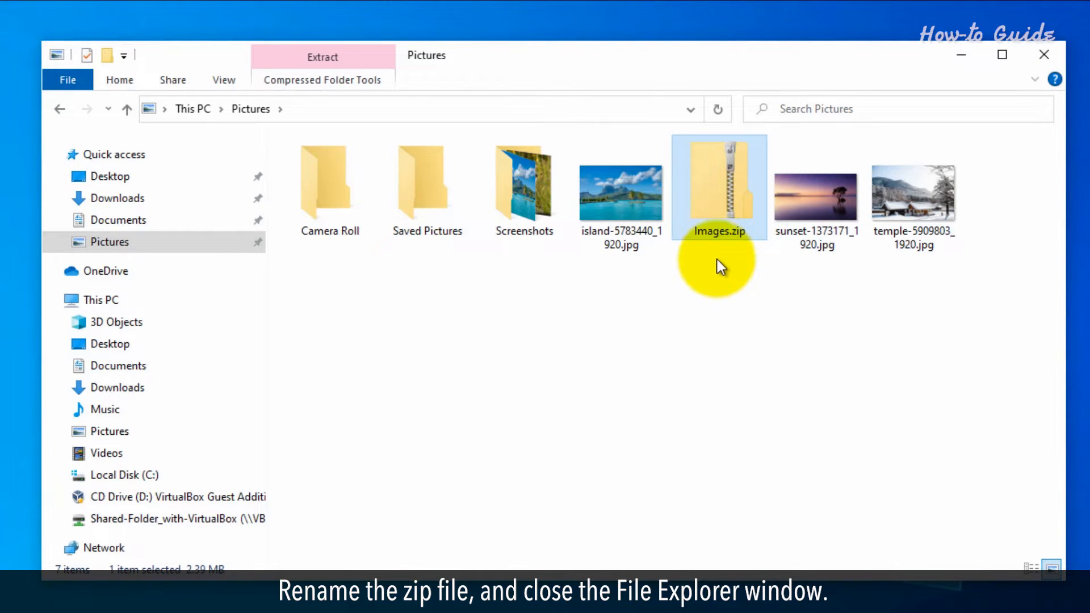
left_click(1045, 55)
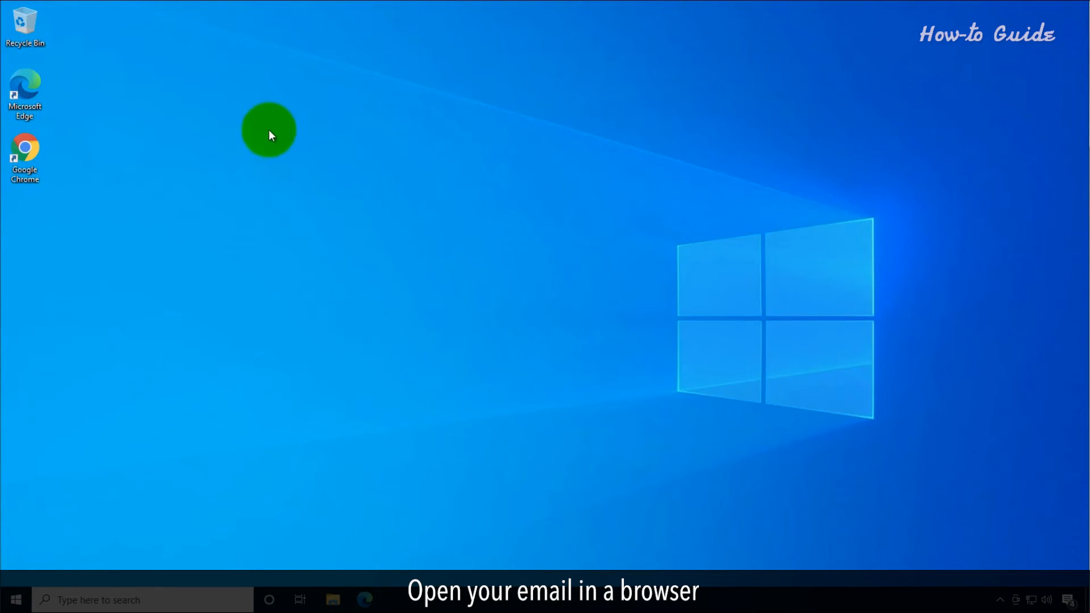
Launch Chrome and head to Gmail, reaching Google's sign-in page
double_click(25, 151)
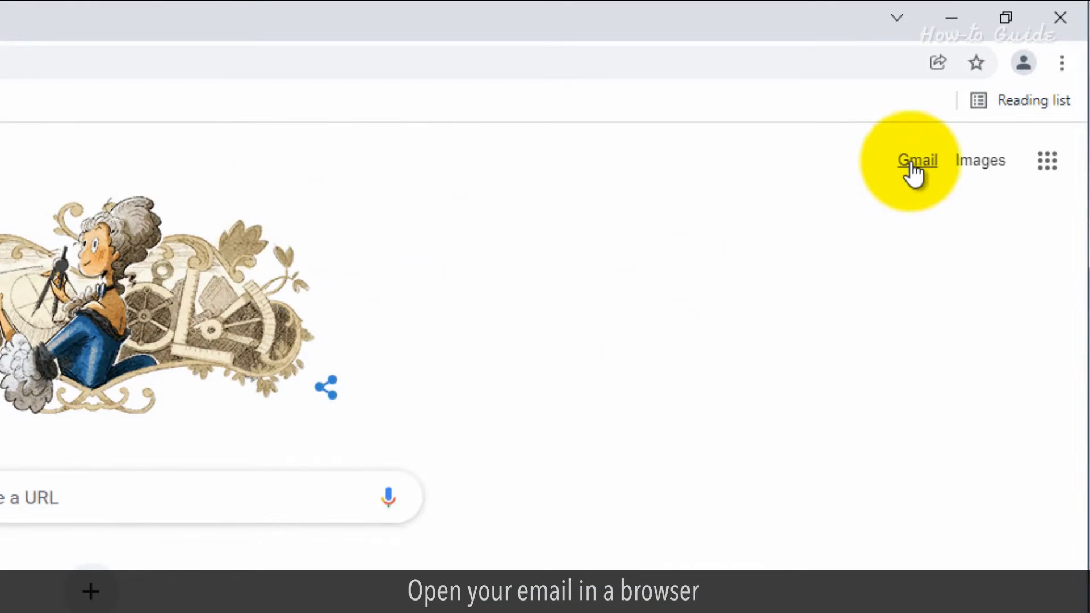
left_click(916, 160)
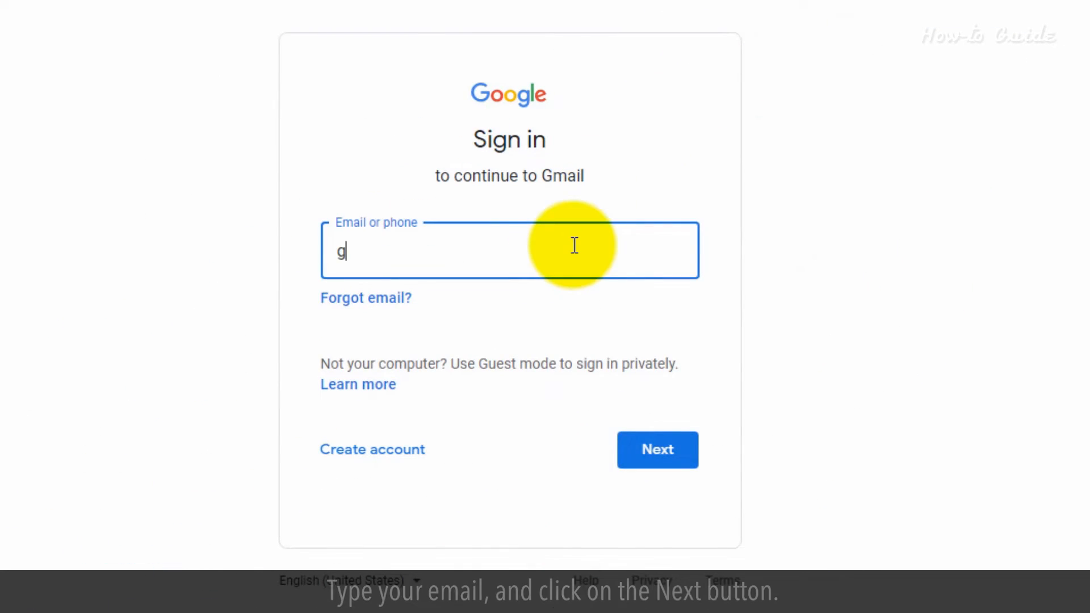
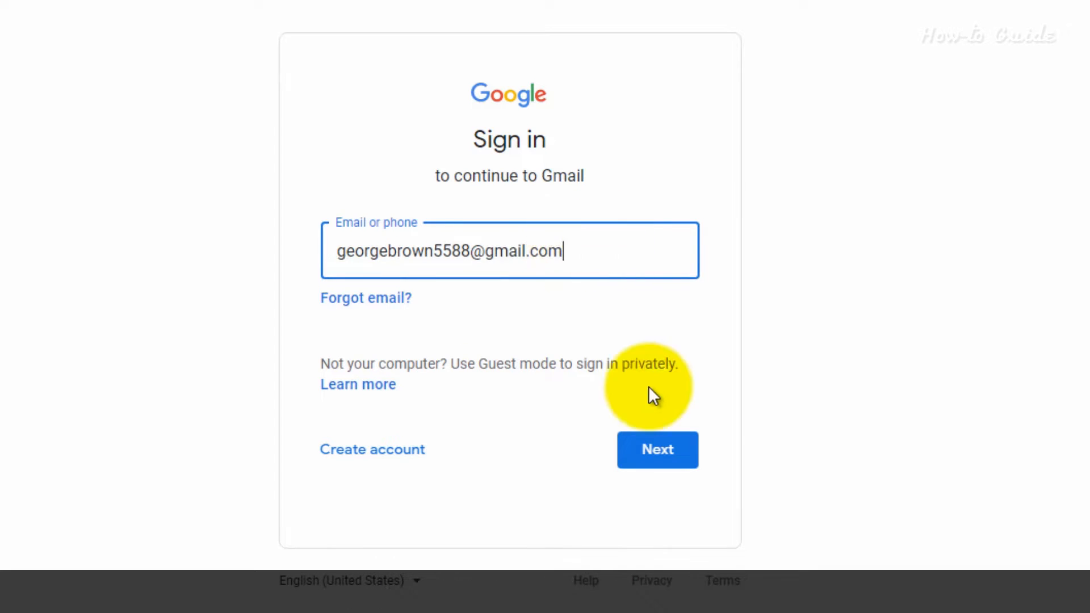
left_click(656, 450)
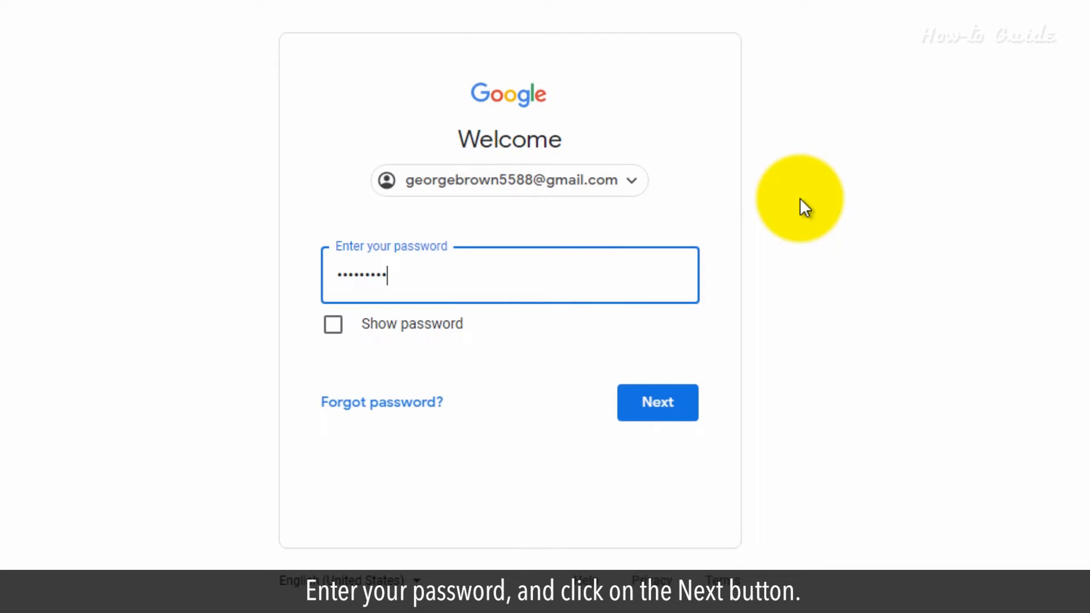
left_click(658, 402)
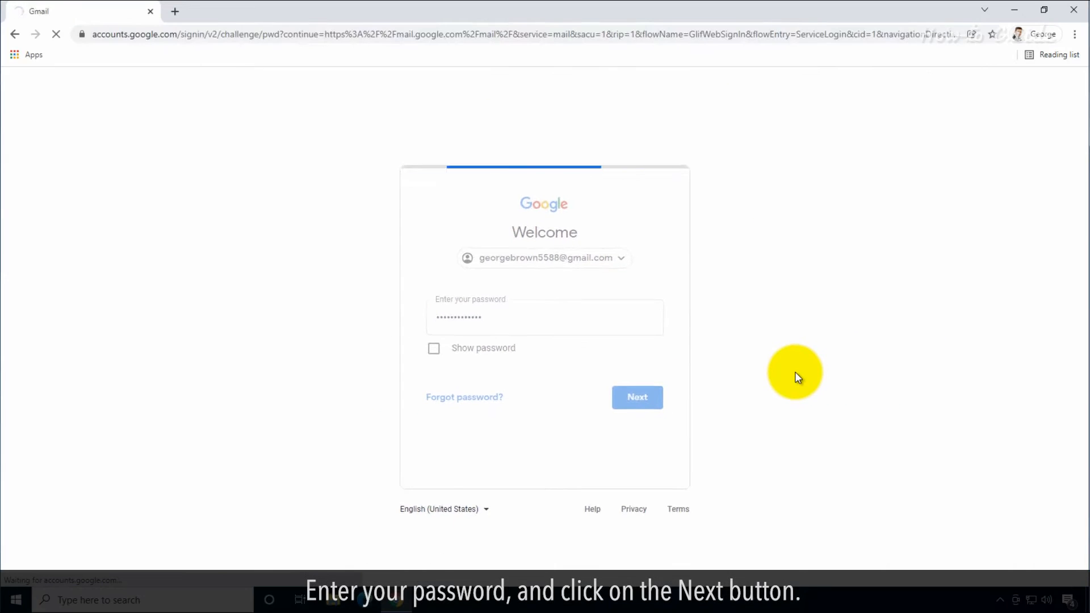
left_click(636, 397)
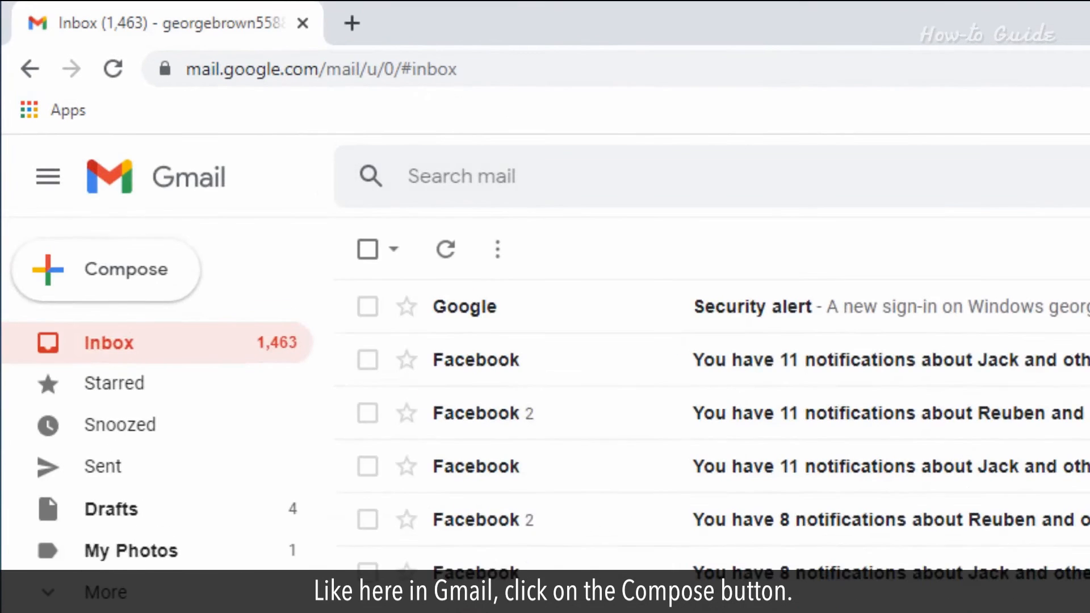
left_click(126, 271)
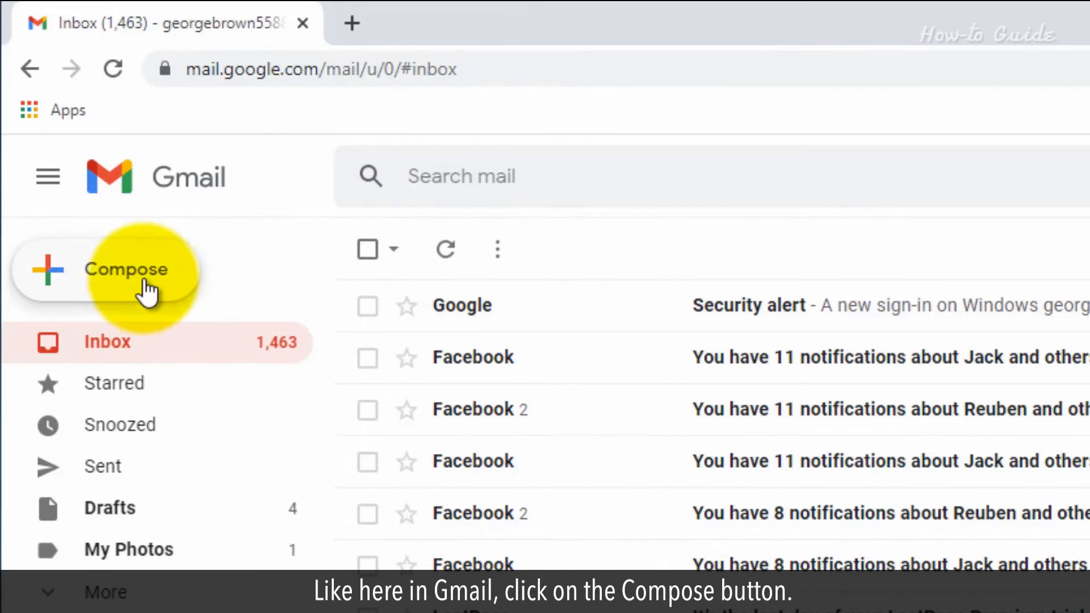
left_click(125, 269)
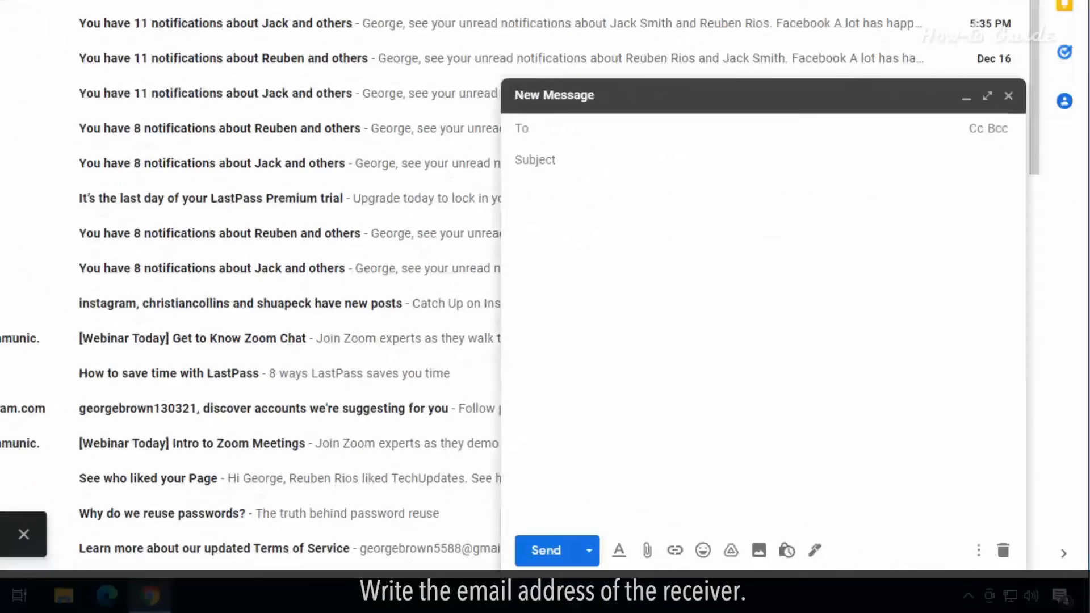
left_click(563, 128)
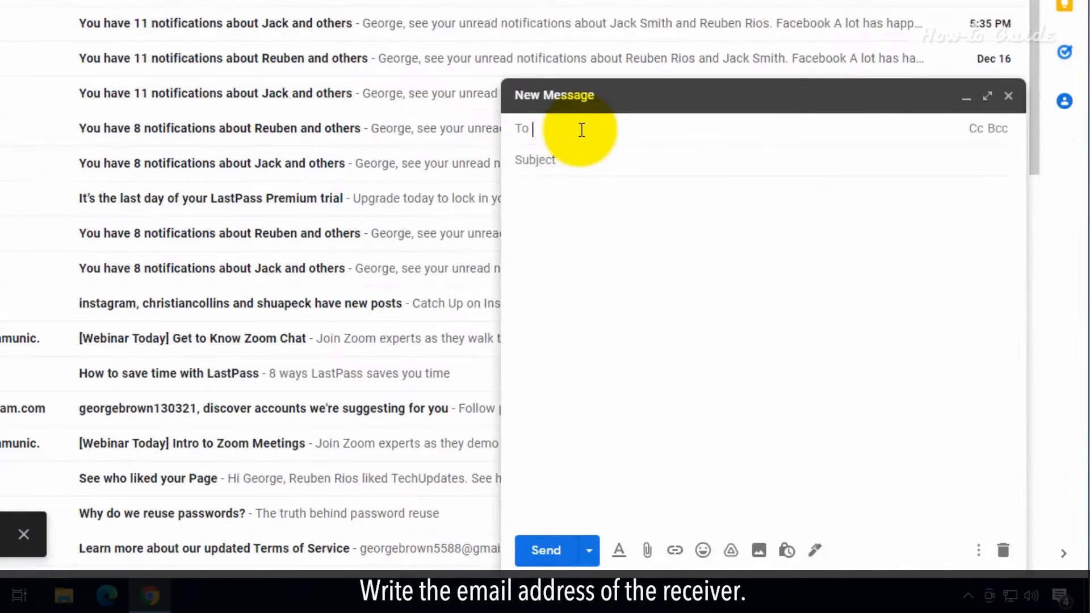
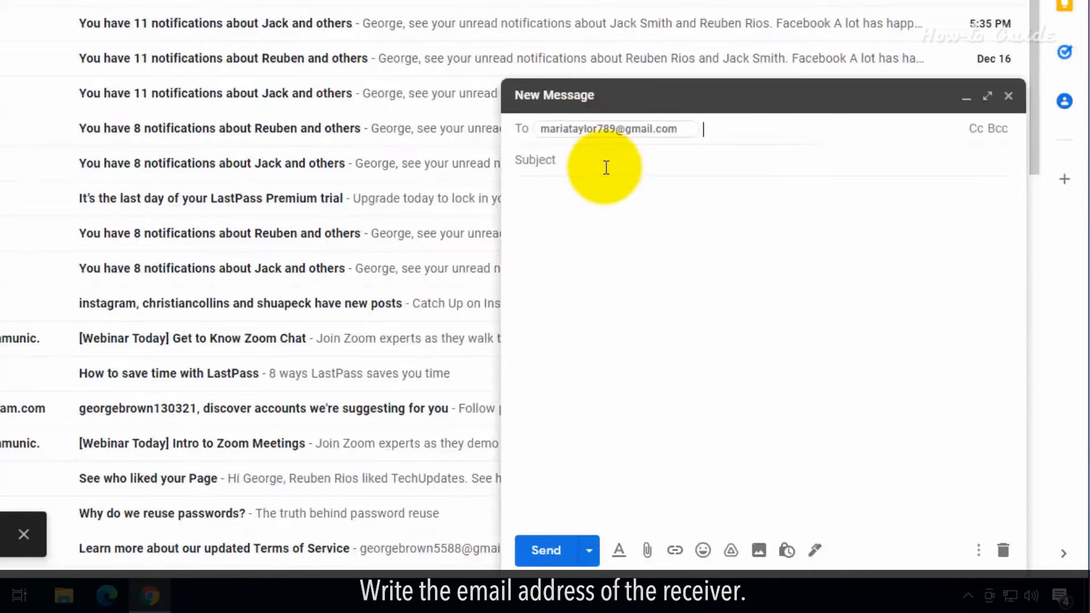
left_click(605, 160)
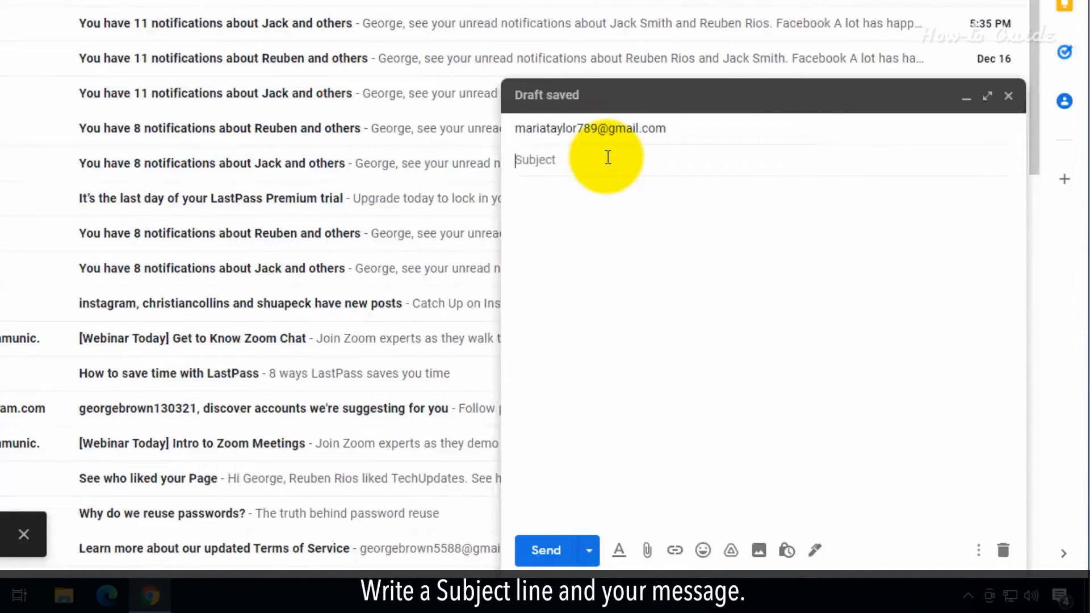
Give the draft the subject 'images' and a body greeting 'Hi Maria,' signed George
type("images")
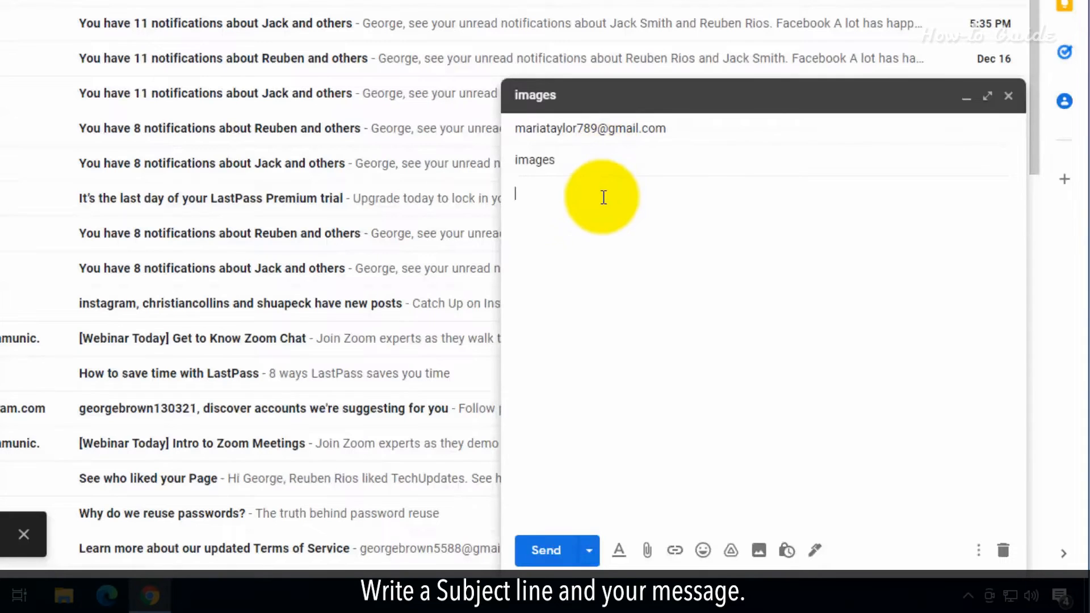
type("Hi Maria,")
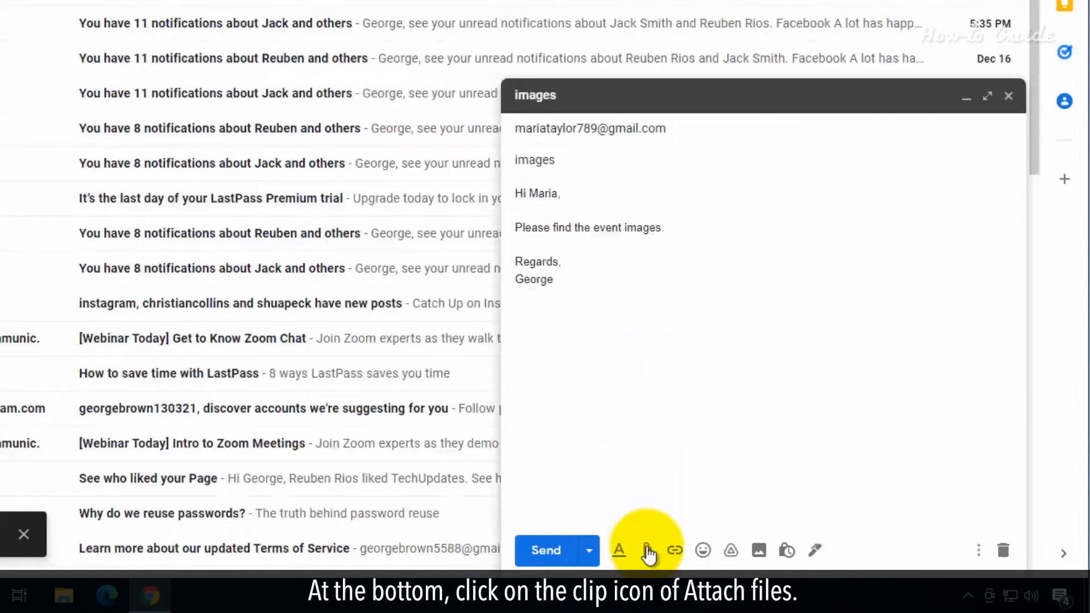
Attach Images.zip from the Pictures folder to the draft
left_click(647, 551)
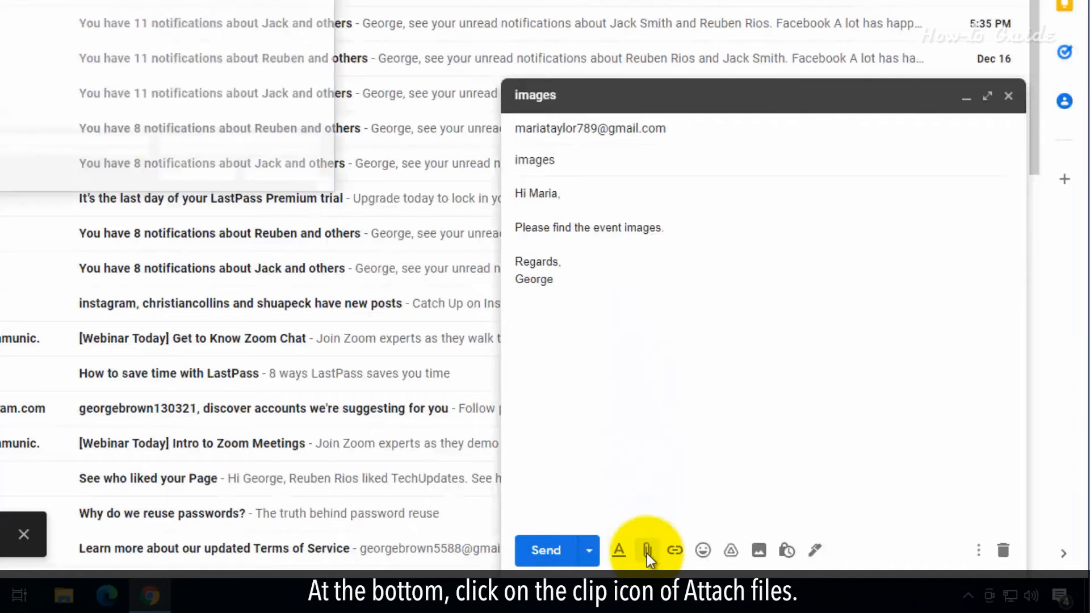
left_click(648, 551)
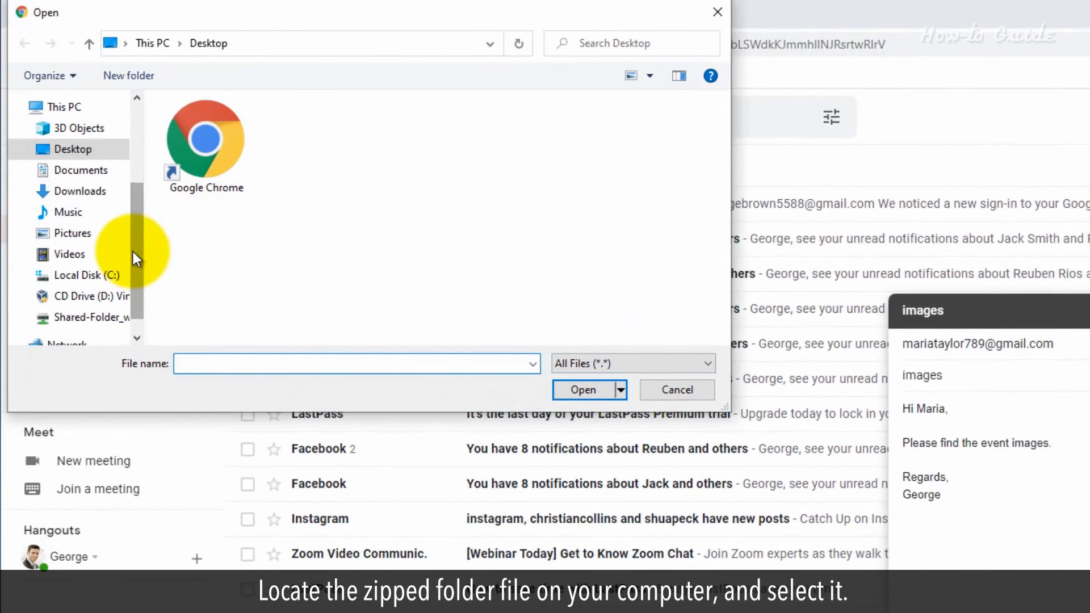
left_click(73, 232)
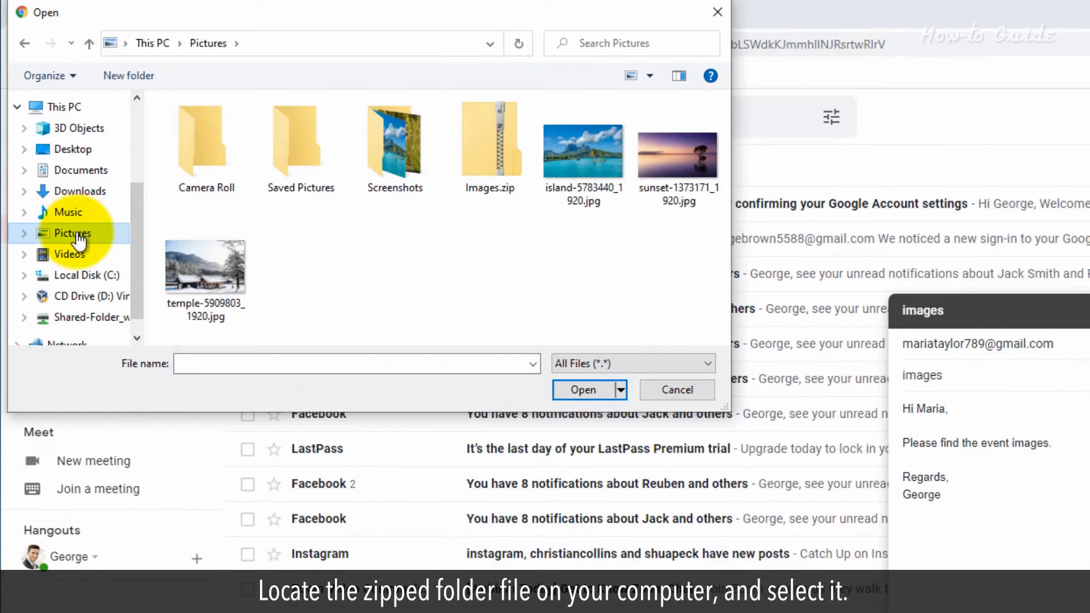
left_click(489, 147)
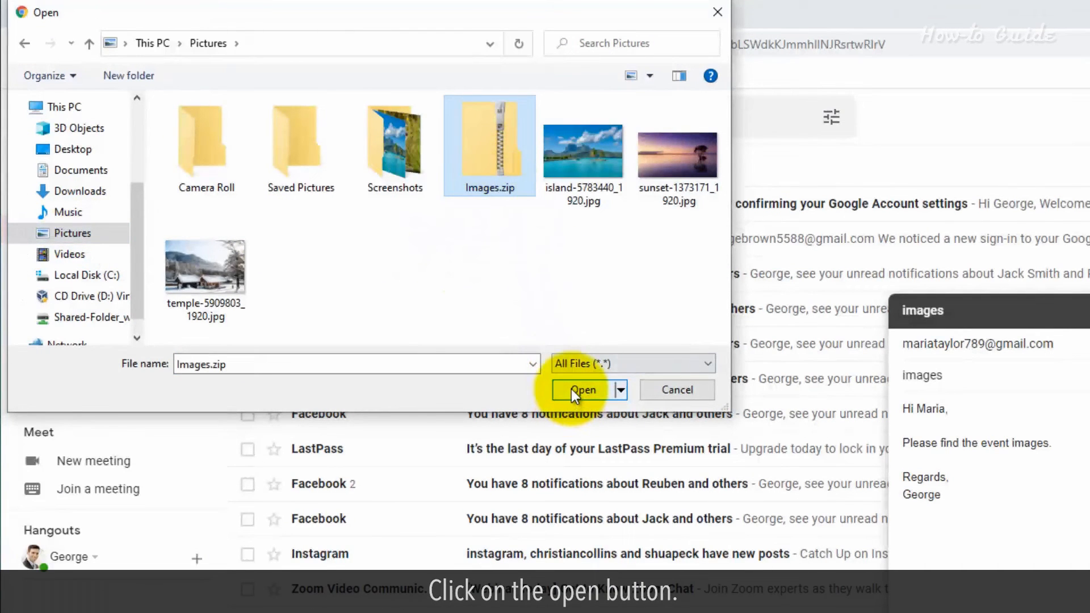
left_click(582, 390)
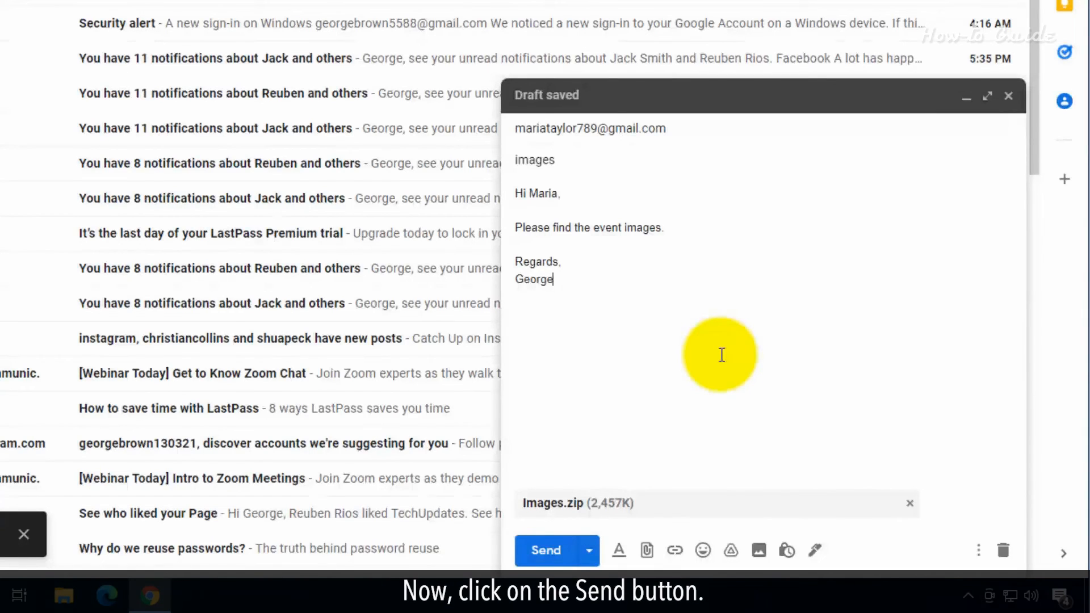
mouse_move(629, 424)
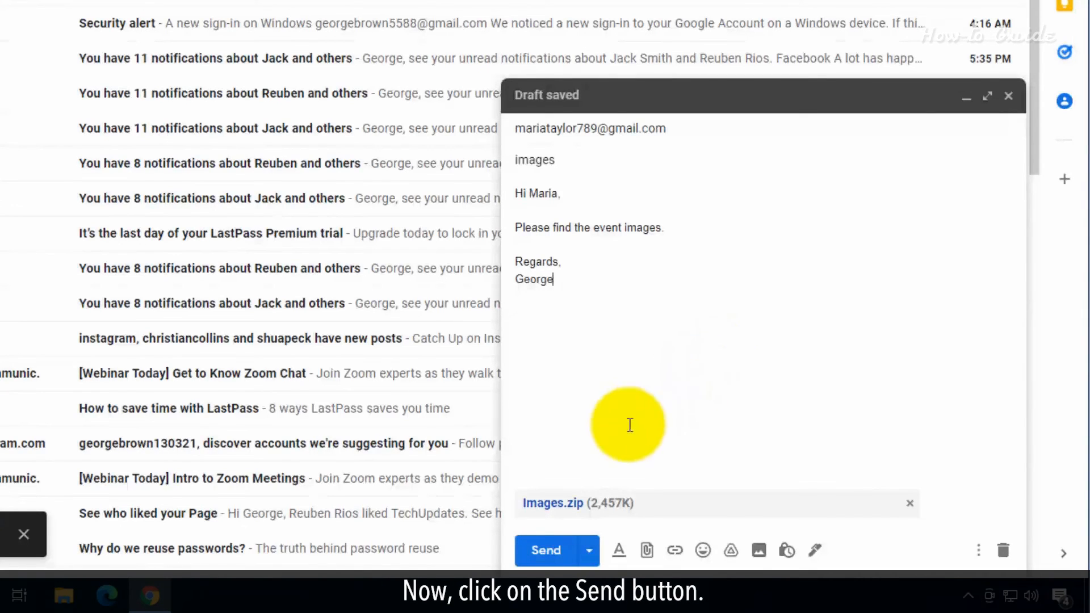